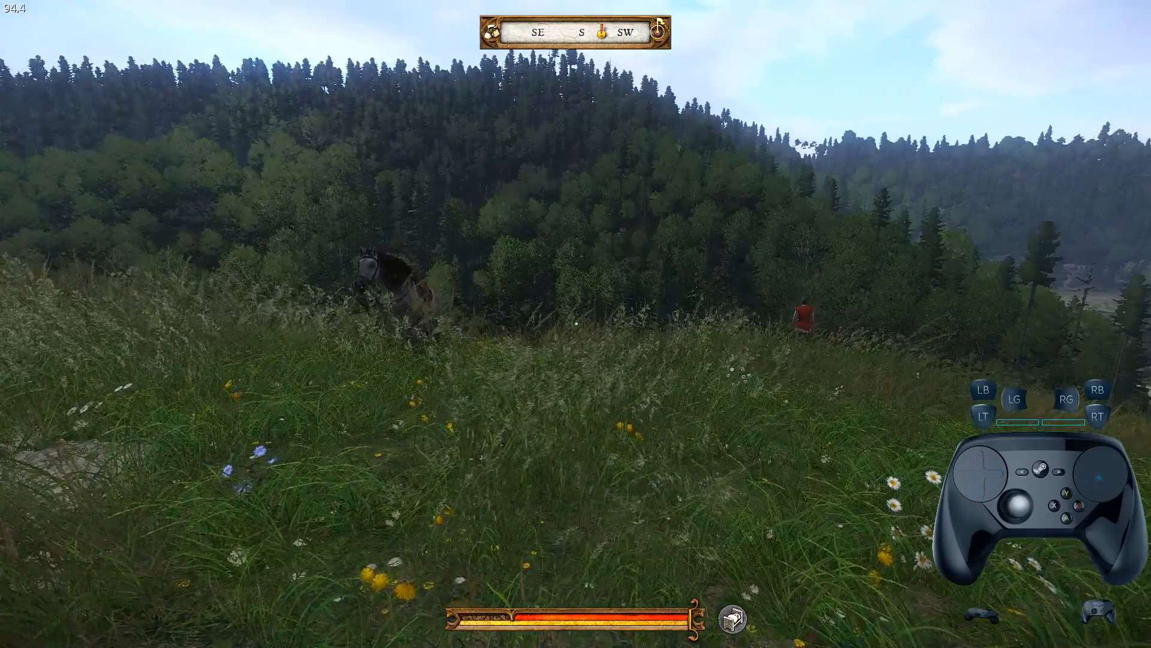
# Step: Scroll through the extracted VSCView-0.3.1.4 folder to locate and run VSCView.exe
pyautogui.press('m')
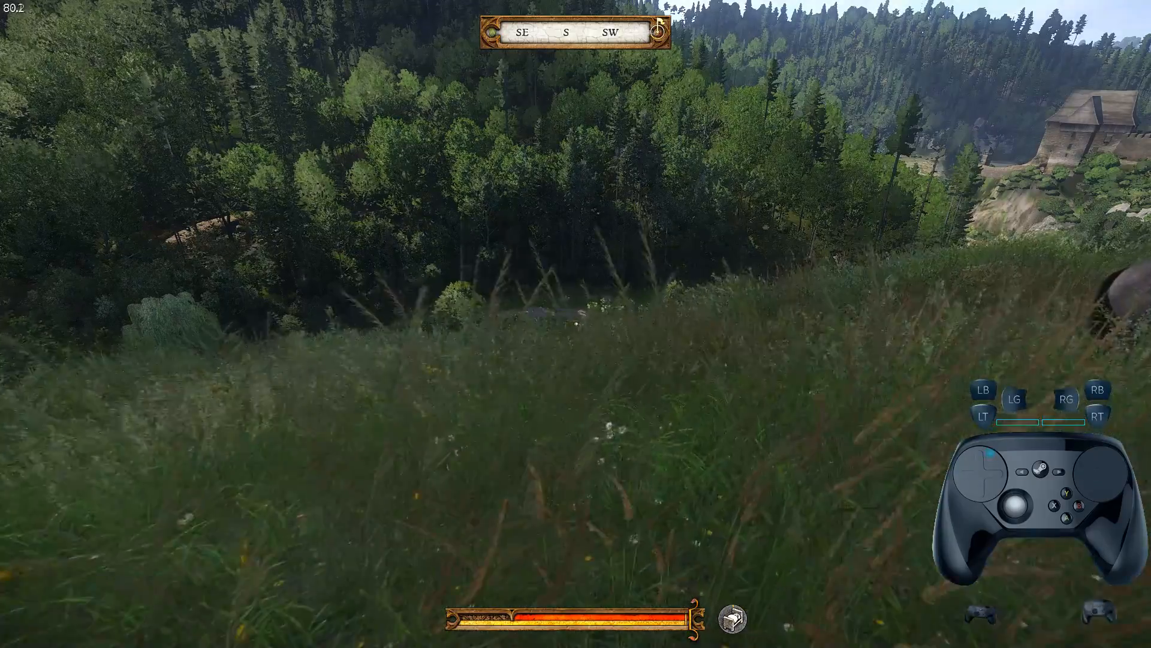
pyautogui.moveTo(1099, 470)
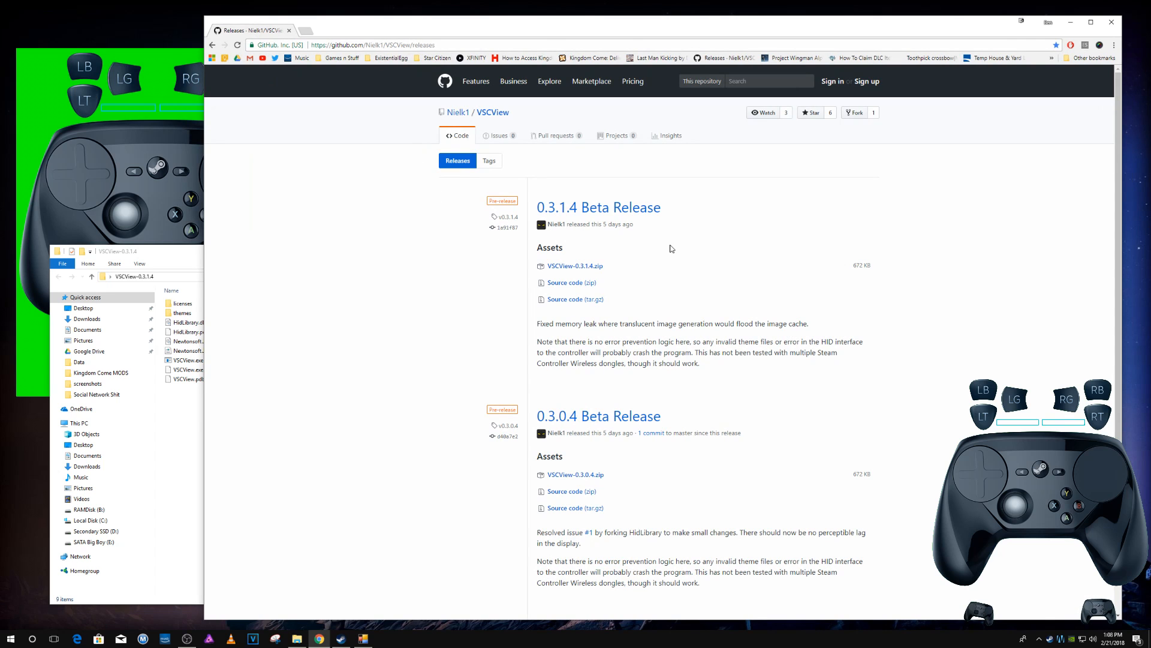
pyautogui.scroll(-3)
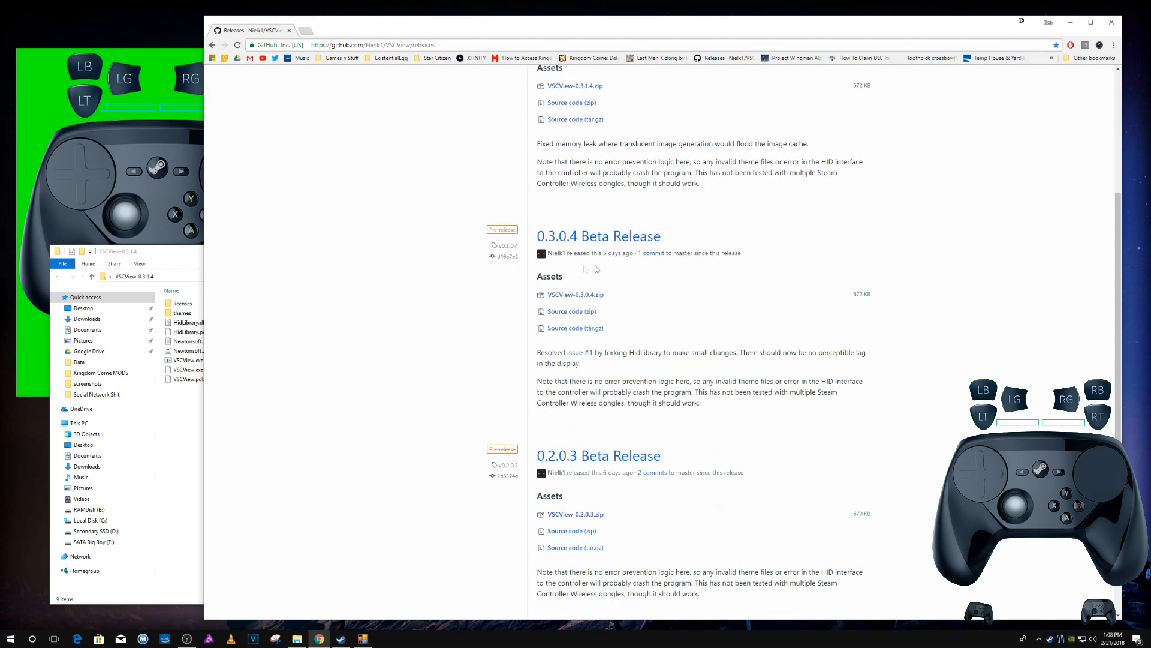
pyautogui.scroll(-3)
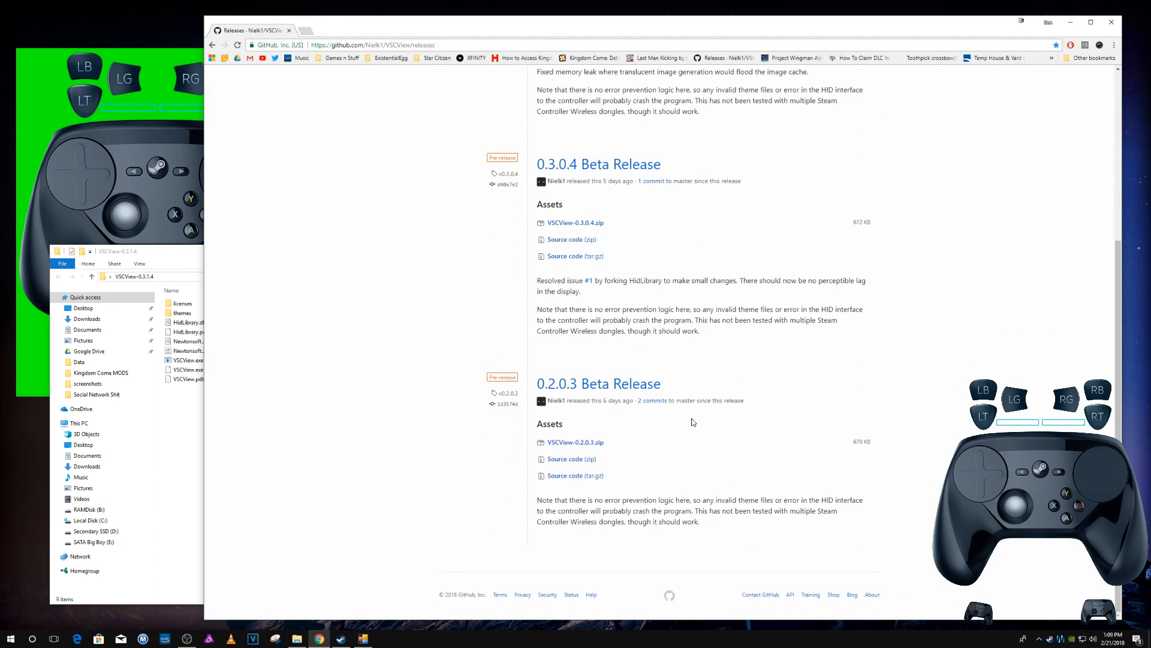
pyautogui.scroll(3)
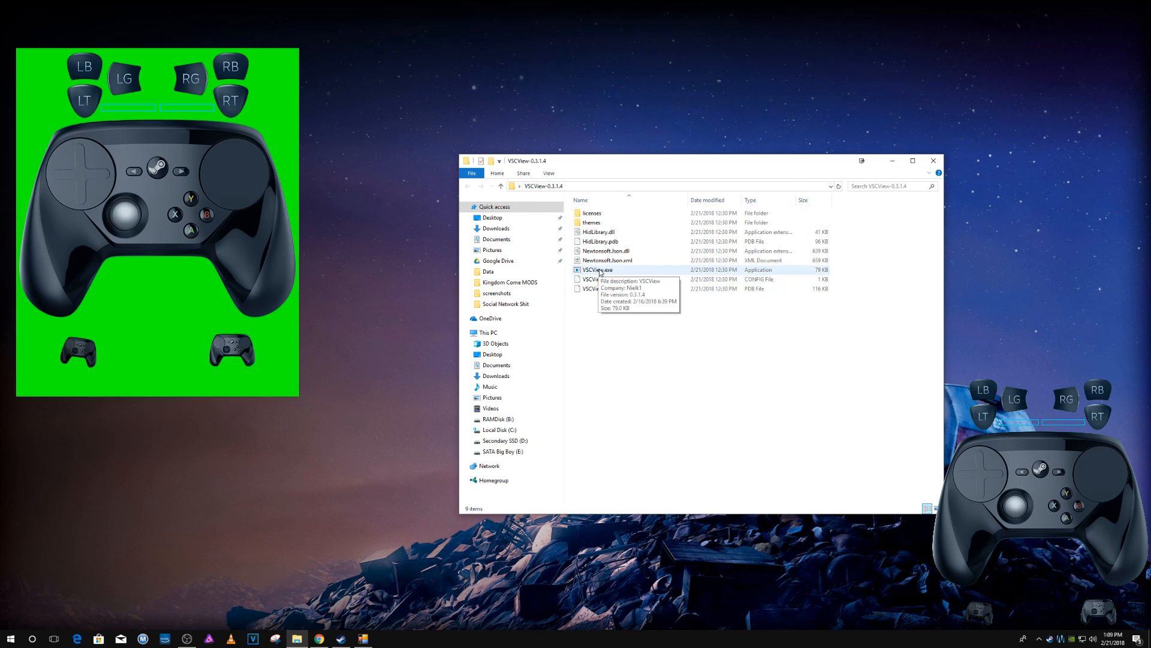
pyautogui.moveTo(904, 169)
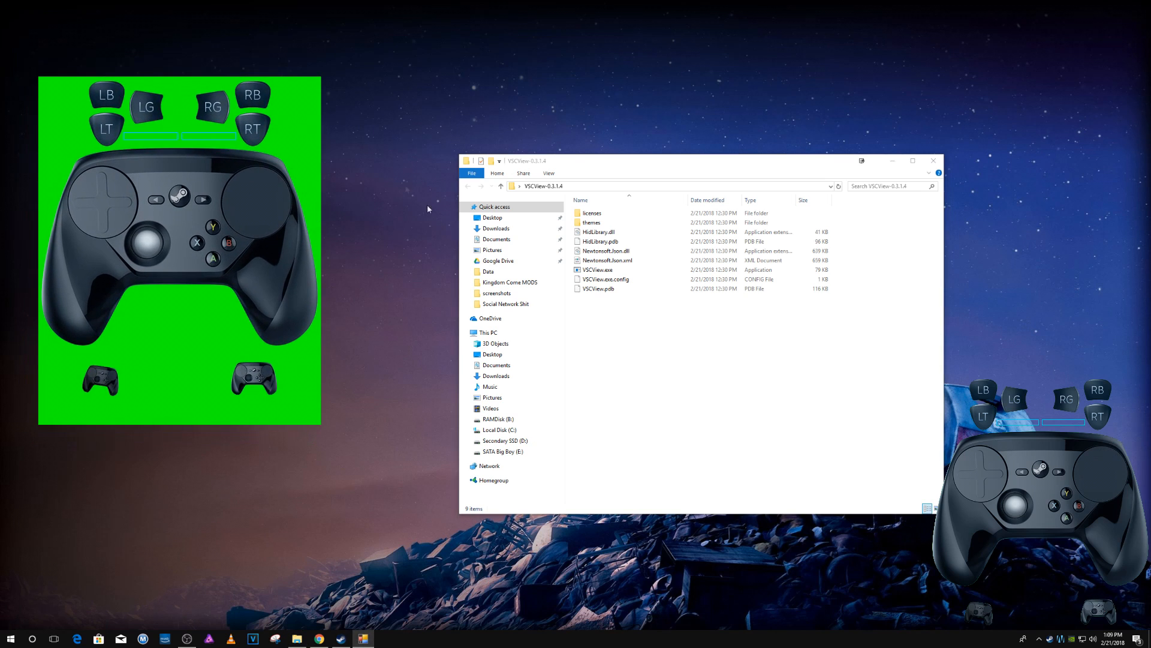
# Step: From the overlay's right-click menu apply the default theme and select the connected controller to display
pyautogui.rightClick(290, 152)
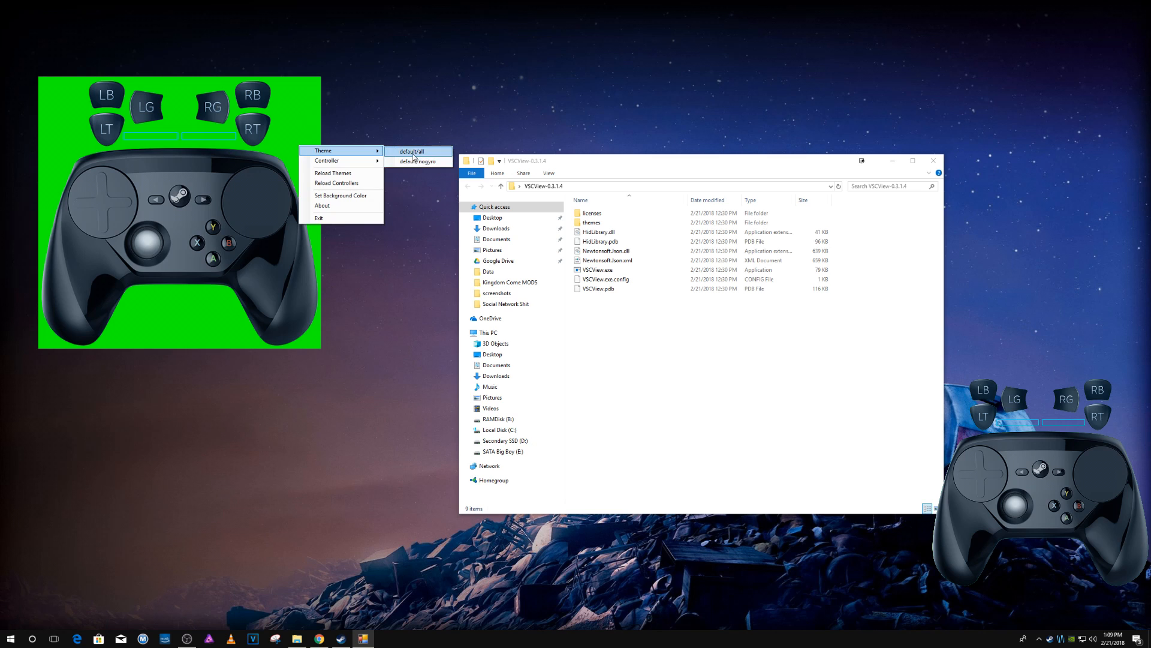
pyautogui.click(326, 167)
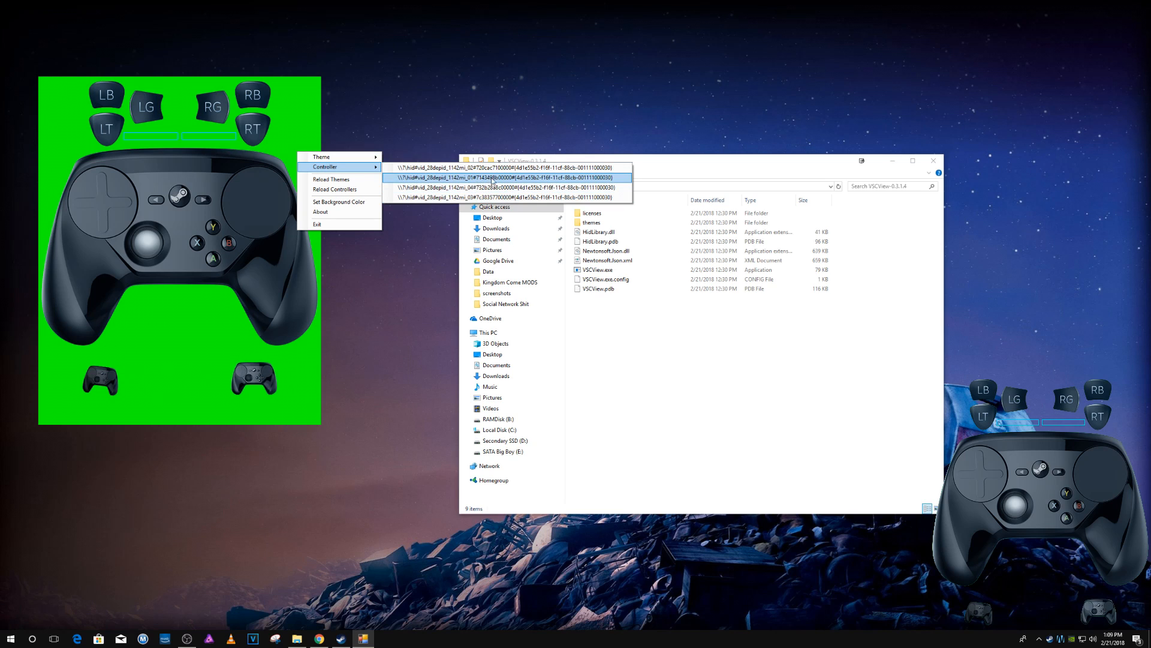
pyautogui.click(506, 168)
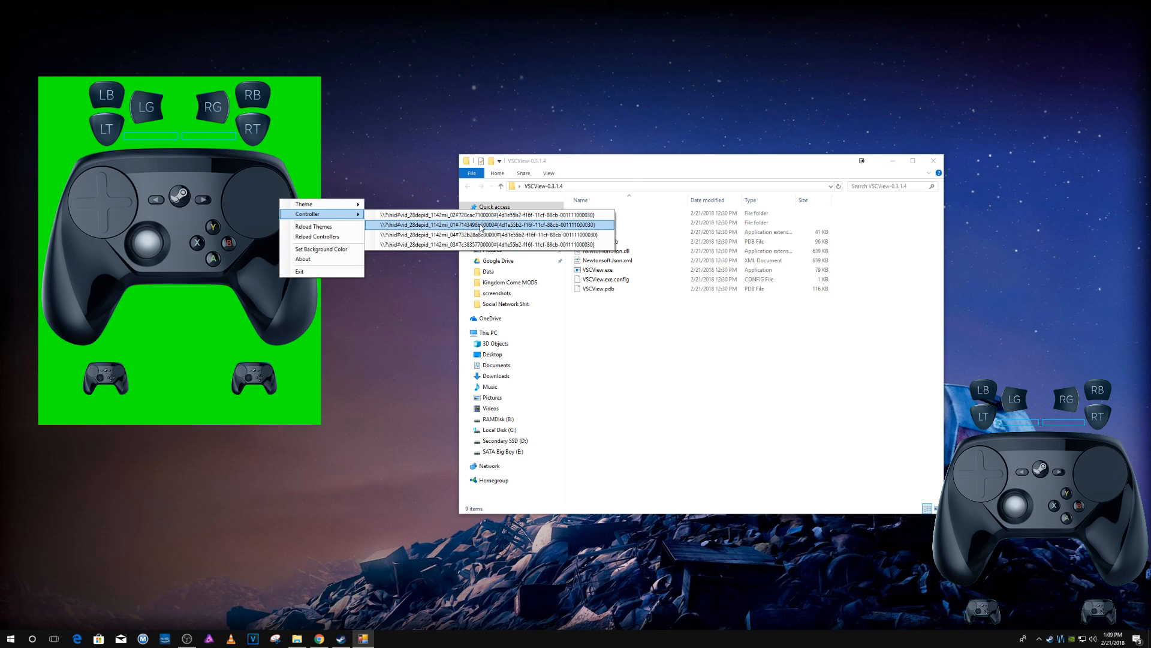
pyautogui.click(491, 224)
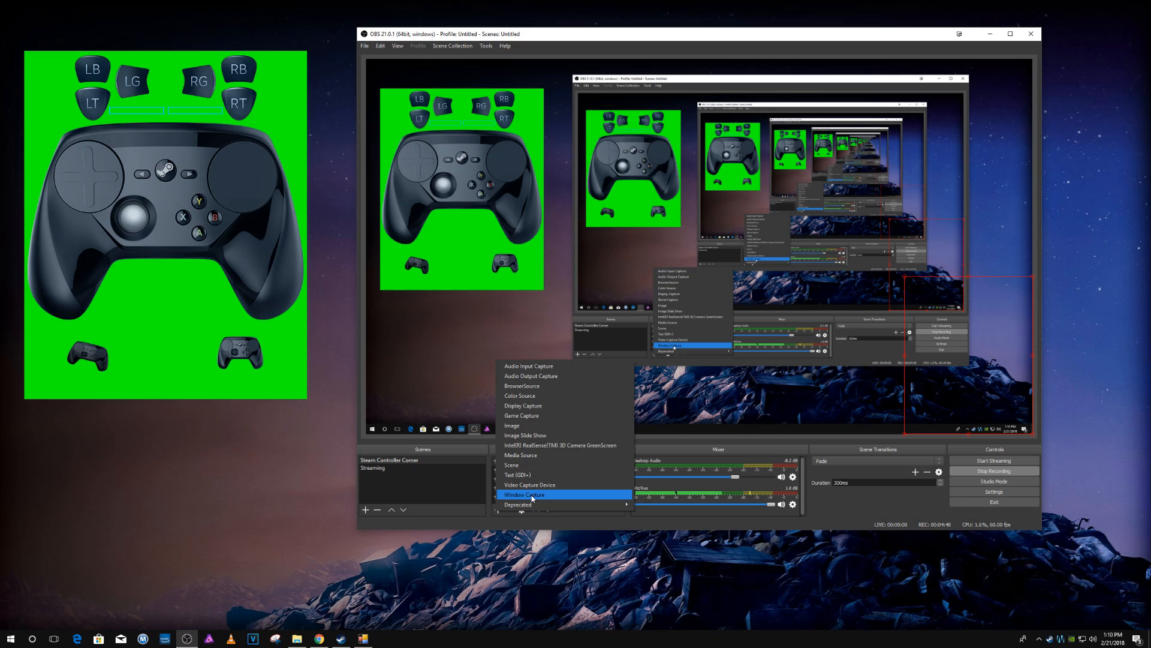
pyautogui.click(524, 494)
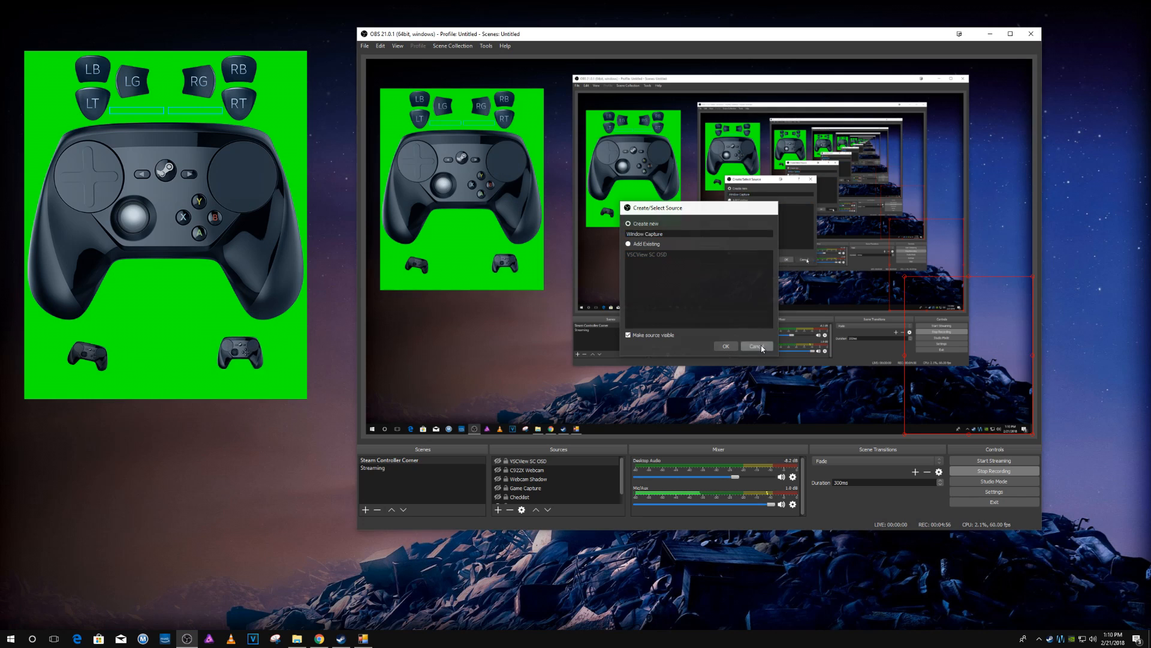
pyautogui.click(755, 345)
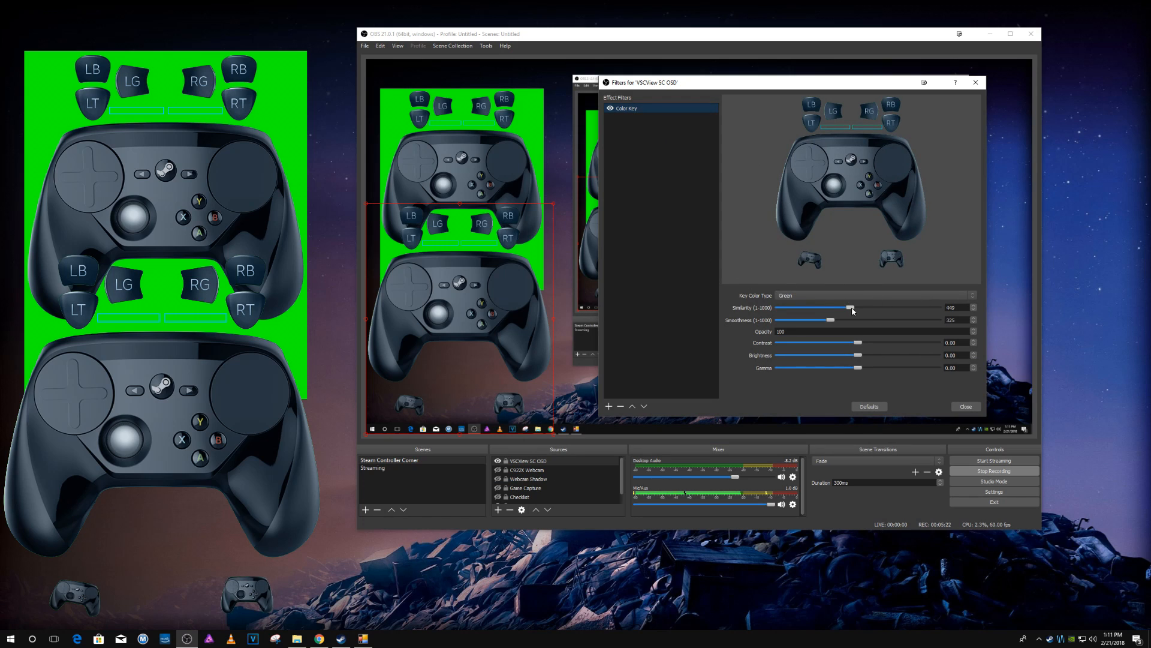
pyautogui.moveTo(874, 405)
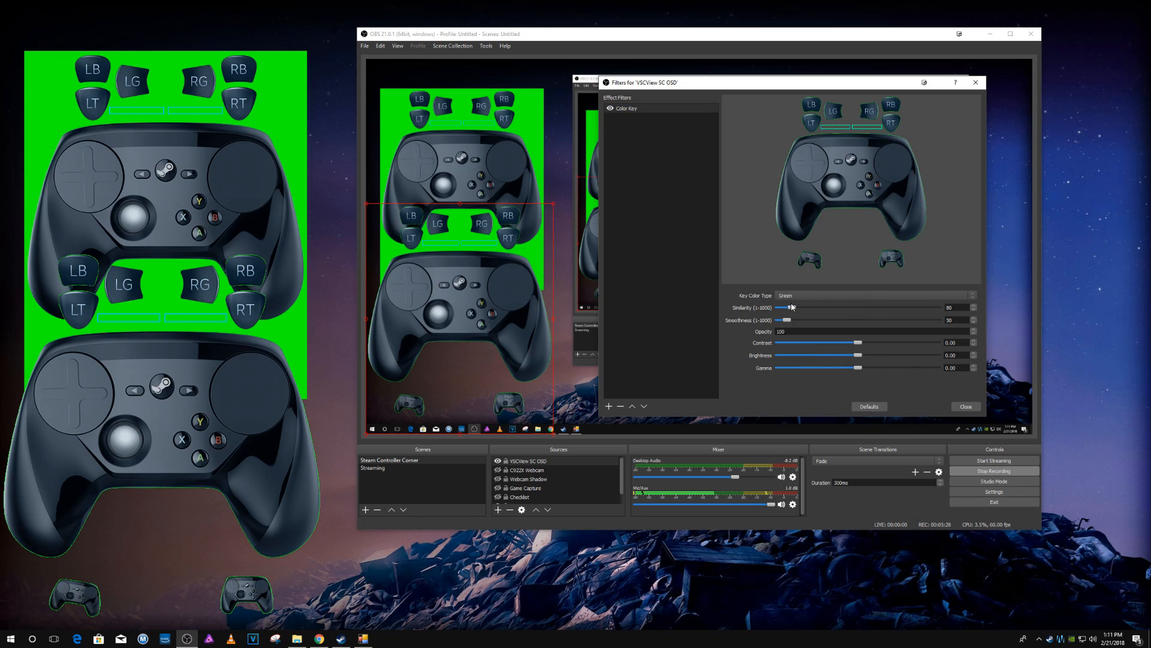
# Step: Drag the Color Key sliders to similarity 722 and smoothness 46, removing the green without keying the controller
pyautogui.moveTo(784, 308); pyautogui.dragTo(830, 309)
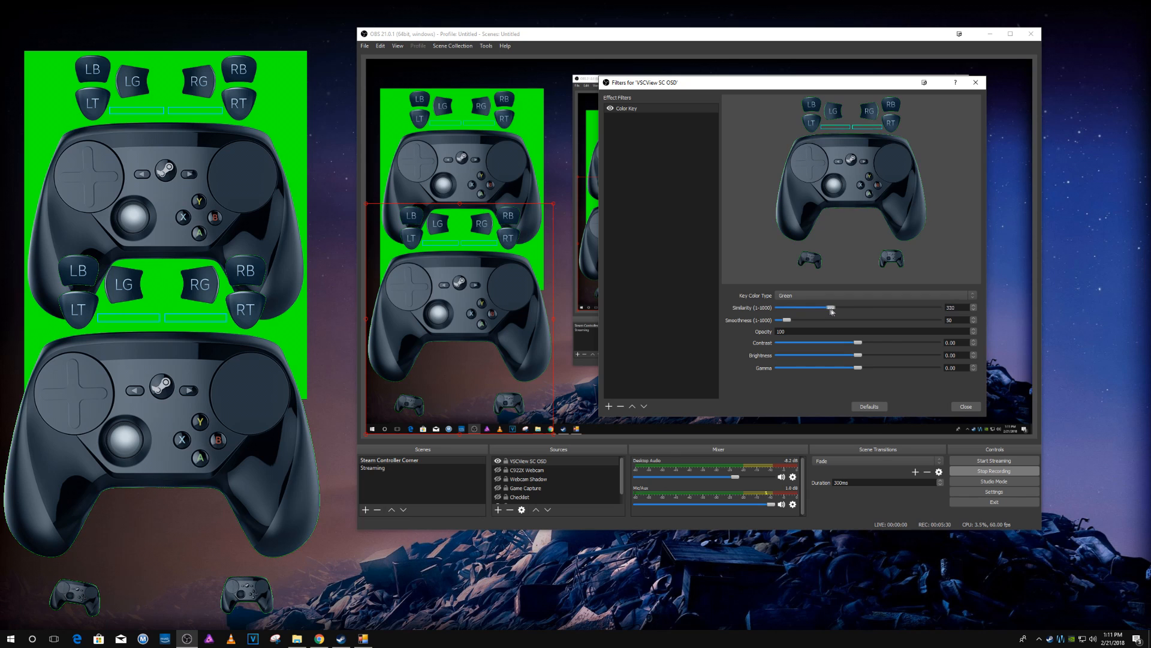
pyautogui.moveTo(830, 309); pyautogui.dragTo(937, 308)
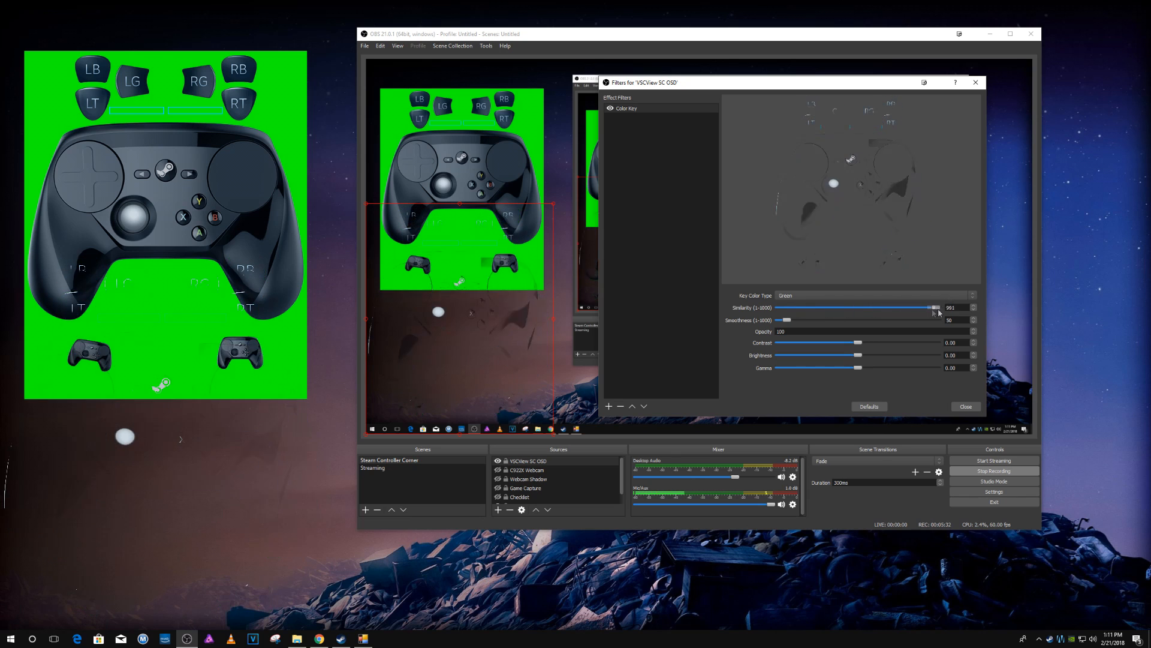
pyautogui.moveTo(936, 309); pyautogui.dragTo(896, 308)
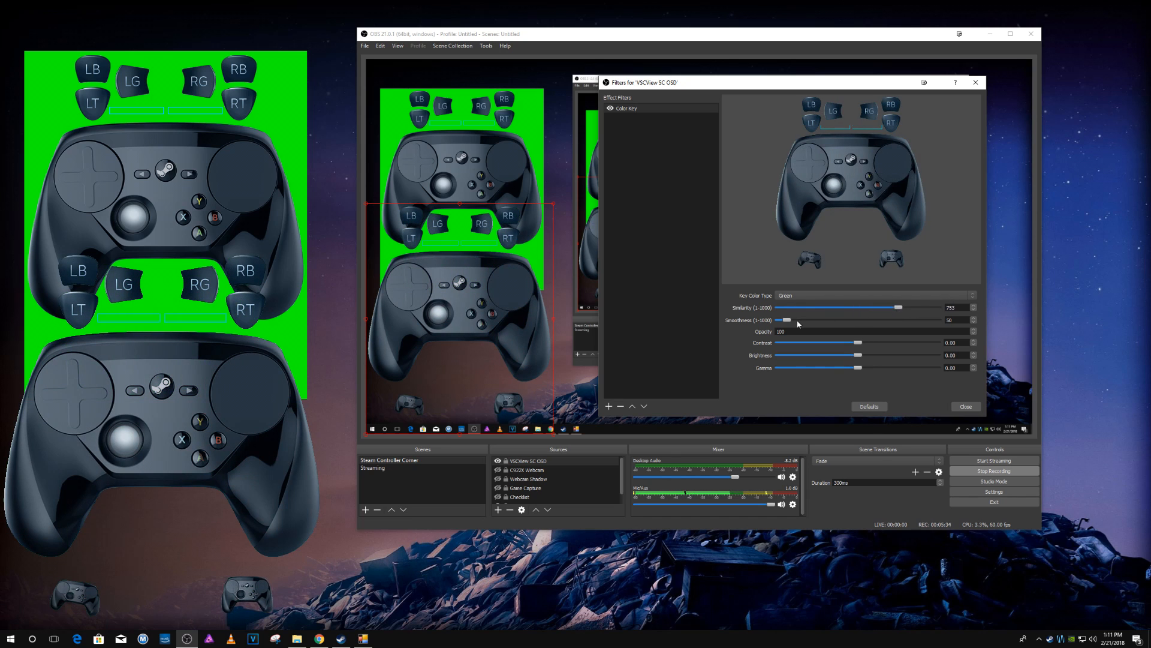
pyautogui.moveTo(784, 320); pyautogui.dragTo(791, 320)
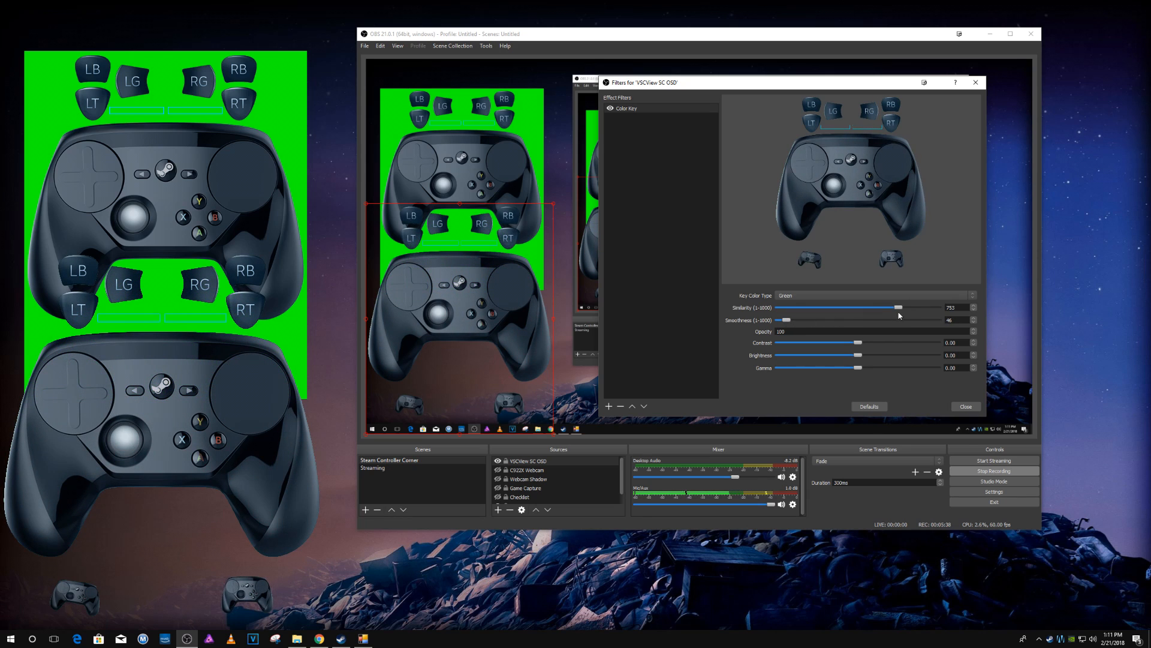
pyautogui.moveTo(899, 307); pyautogui.dragTo(892, 307)
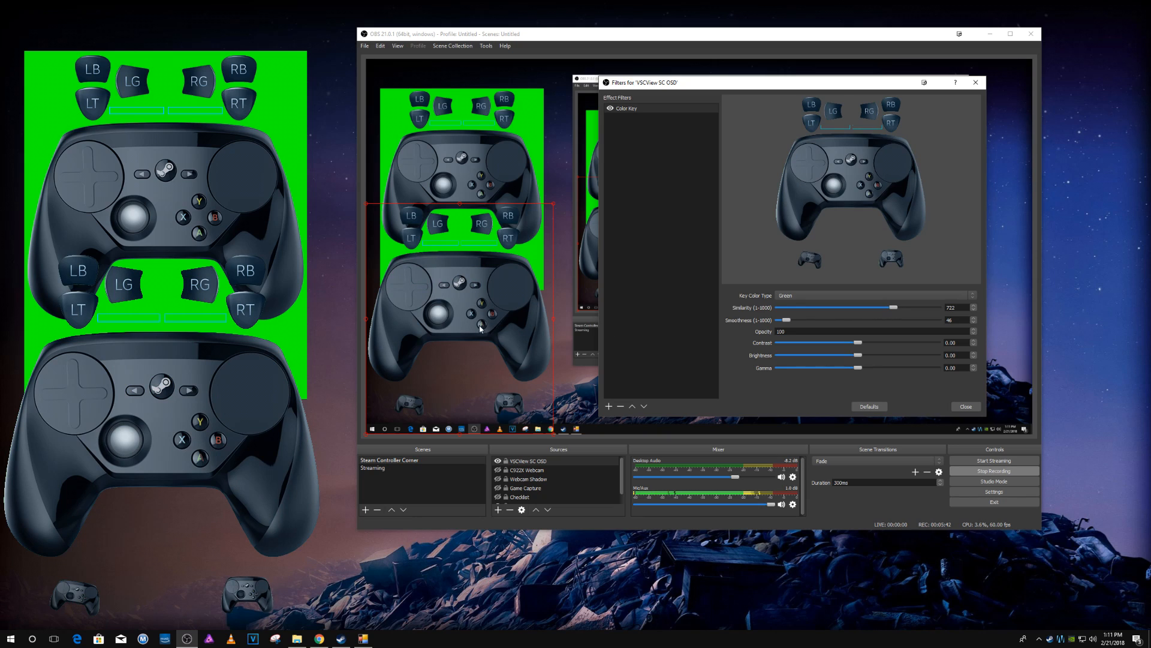
pyautogui.moveTo(485, 331)
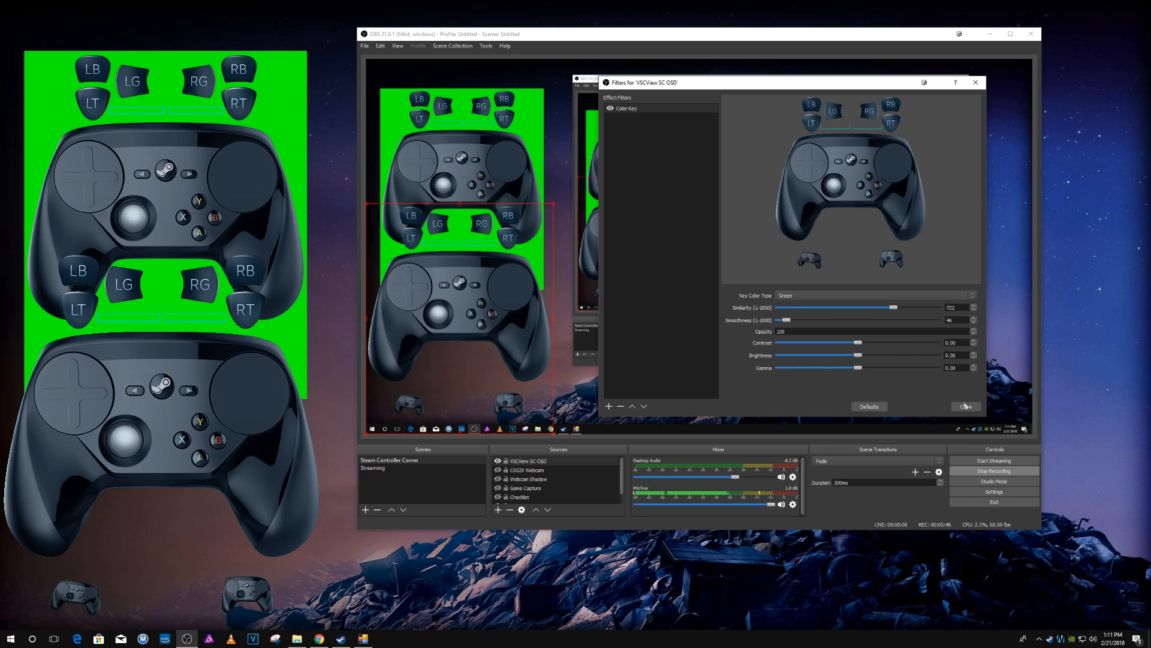
# Step: Close the Filters dialog, keeping the keyed controller overlay in the scene preview
pyautogui.click(965, 407)
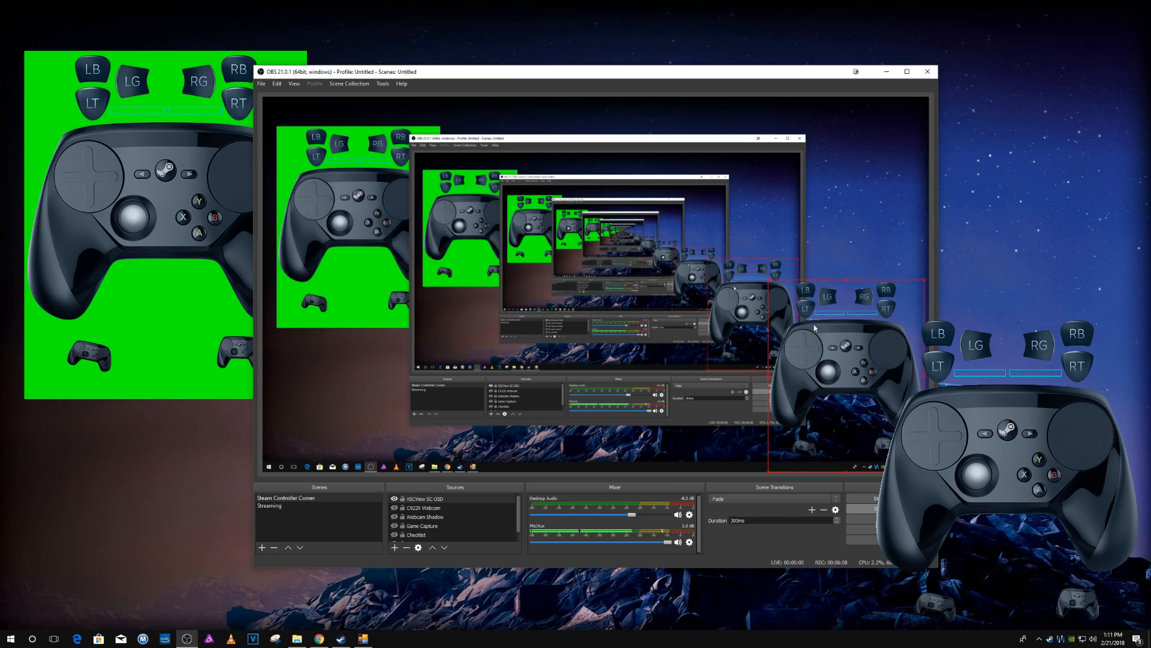
pyautogui.moveTo(847, 307)
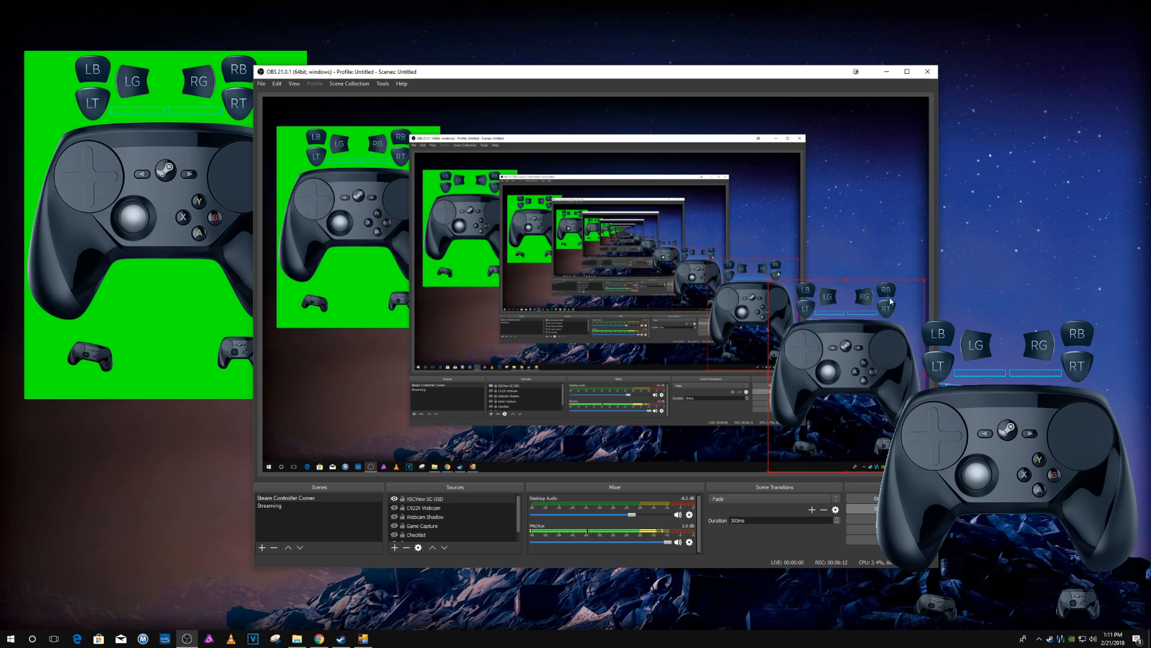
pyautogui.moveTo(857, 408)
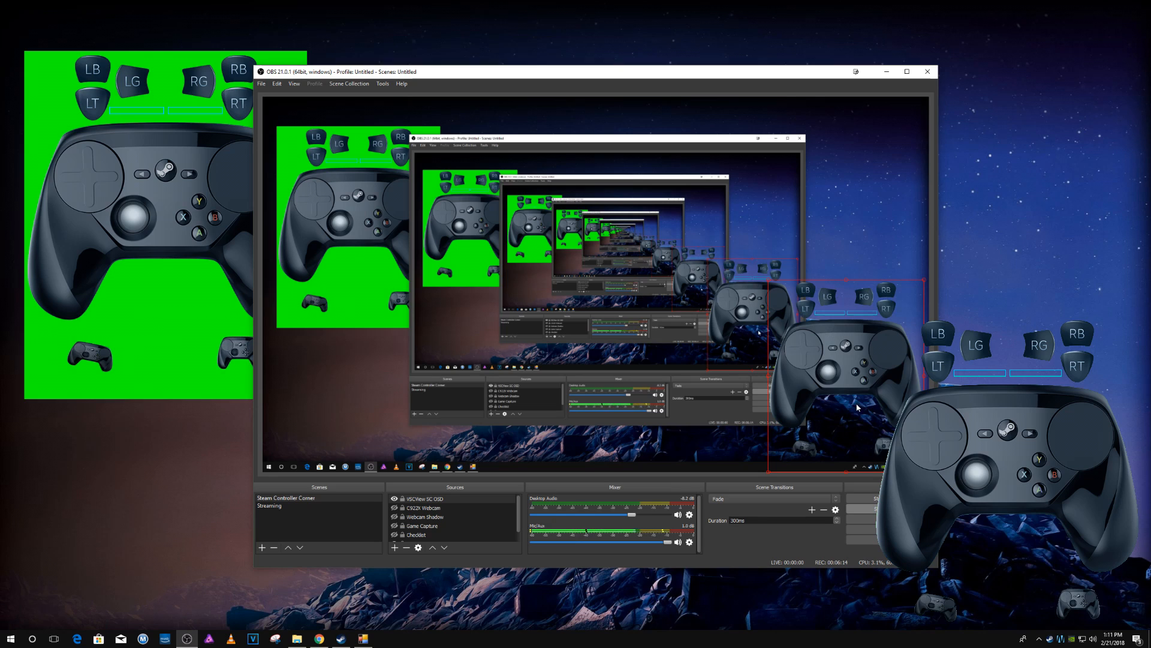